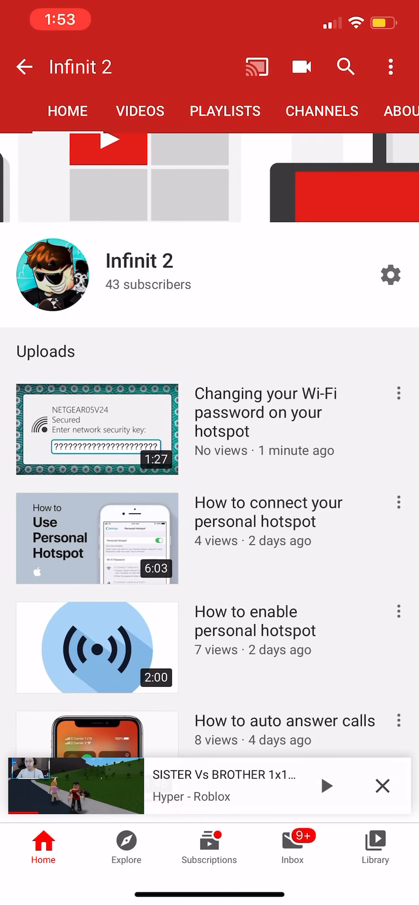
- Exit YouTube from the Infinit 2 channel uploads back to the iPhone home screen
scroll("down", 3)
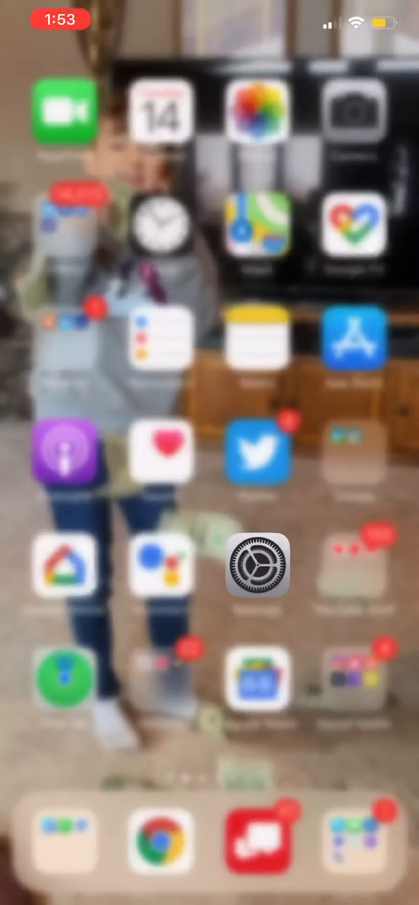
- Go to Settings > General > iPhone Storage and scroll to YouTube at 193.4 MB
left_click(257, 567)
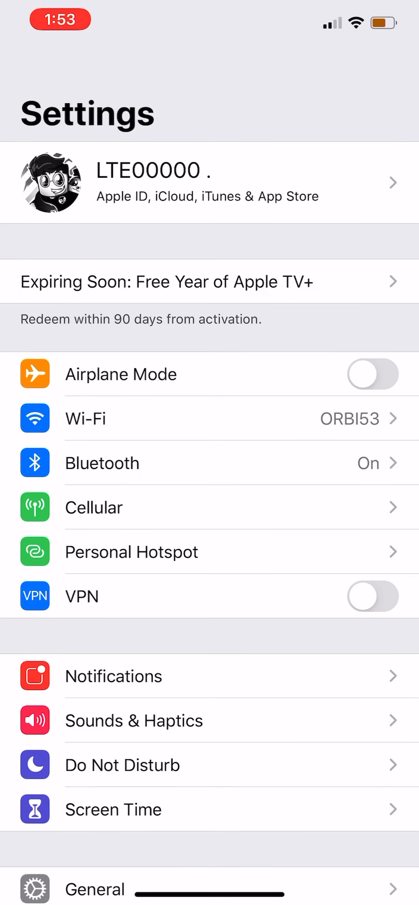
scroll("down", 3)
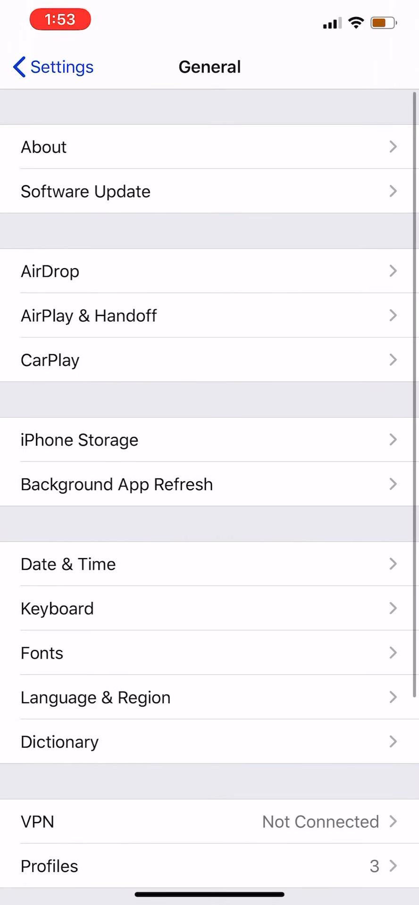
left_click(79, 439)
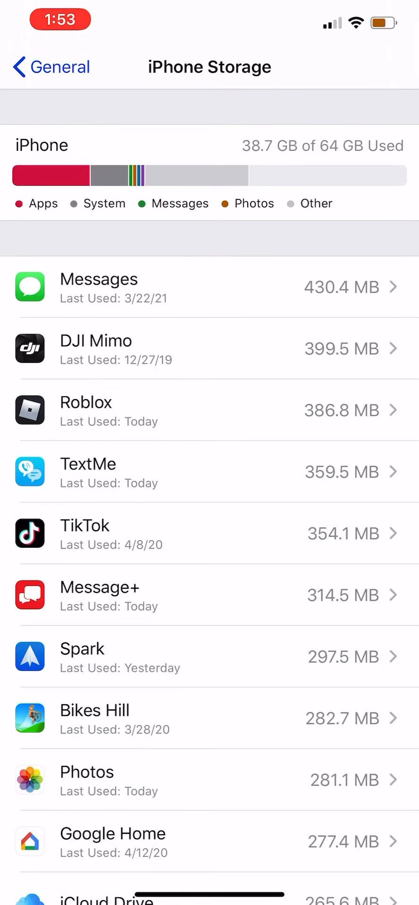
scroll("down", 3)
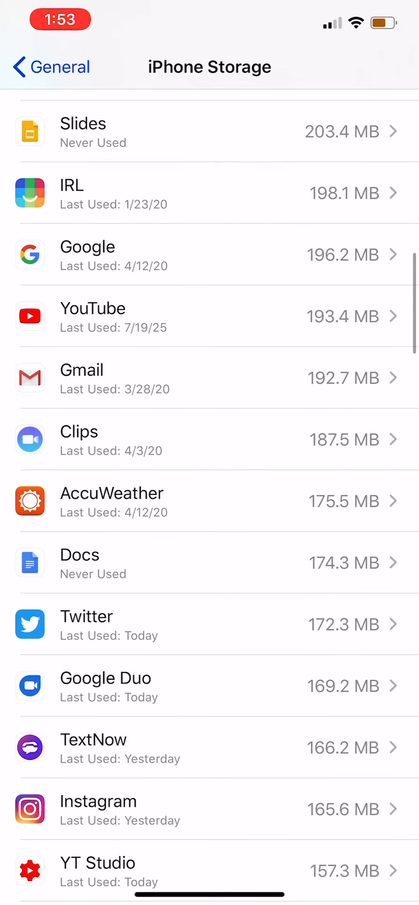
- Offload the YouTube app (175.1 MB), keeping its 18.3 MB of documents and data
left_click(209, 316)
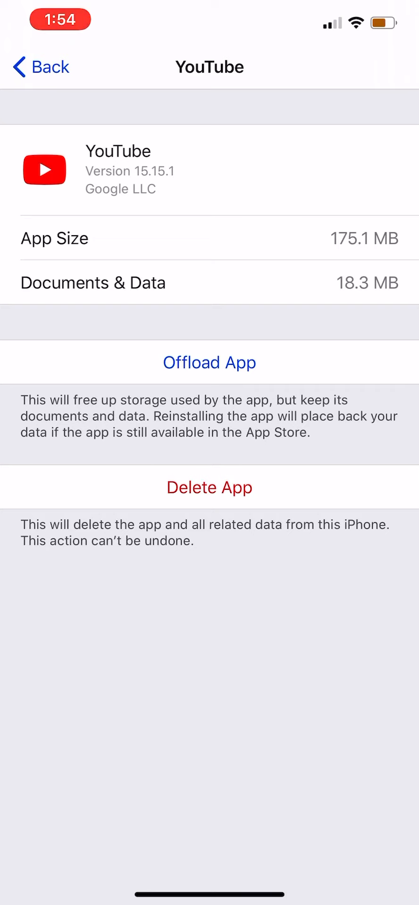
left_click(209, 362)
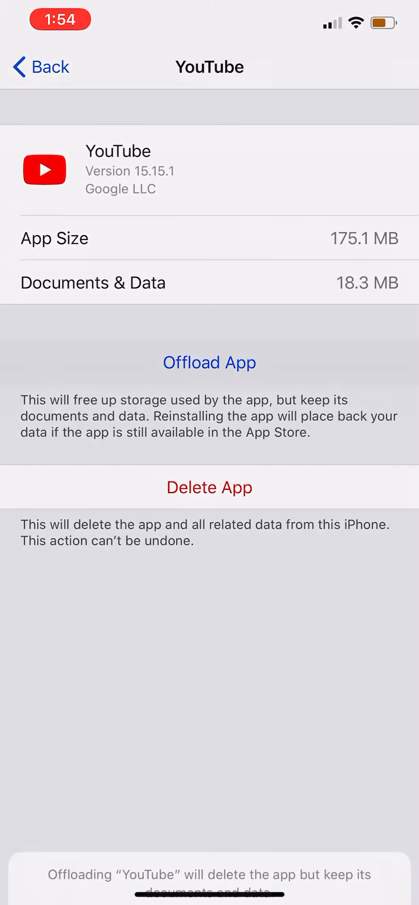
left_click(209, 362)
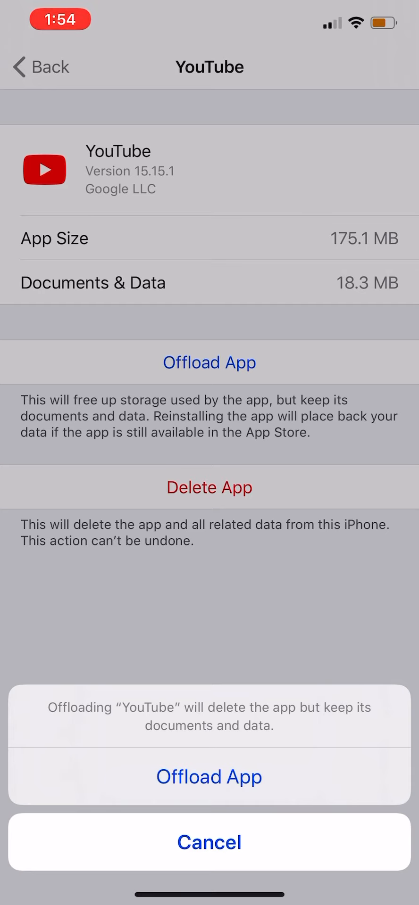
left_click(209, 842)
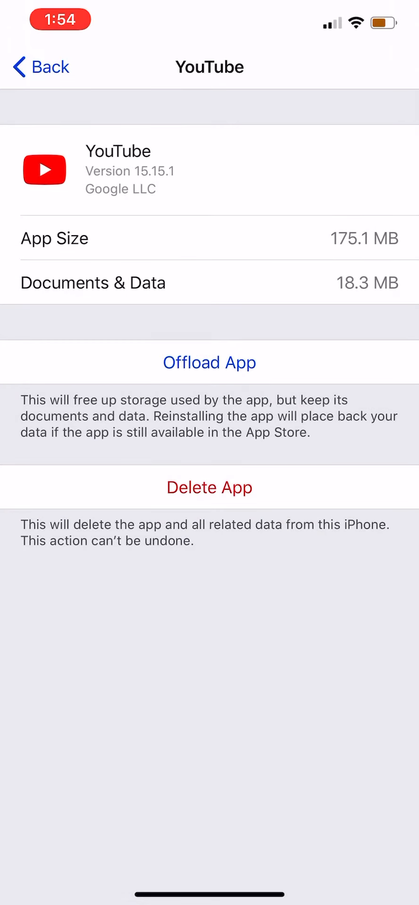
left_click(209, 362)
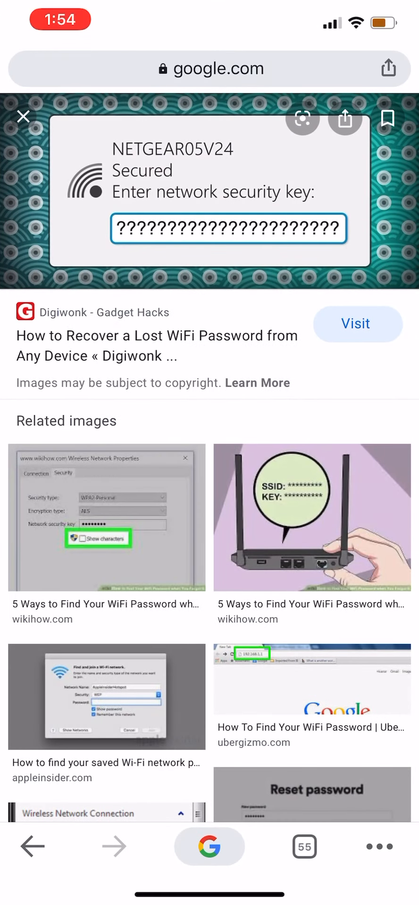
- Open the Infinit 2 channel in Chrome's mobile YouTube and request the Desktop site
left_click(304, 846)
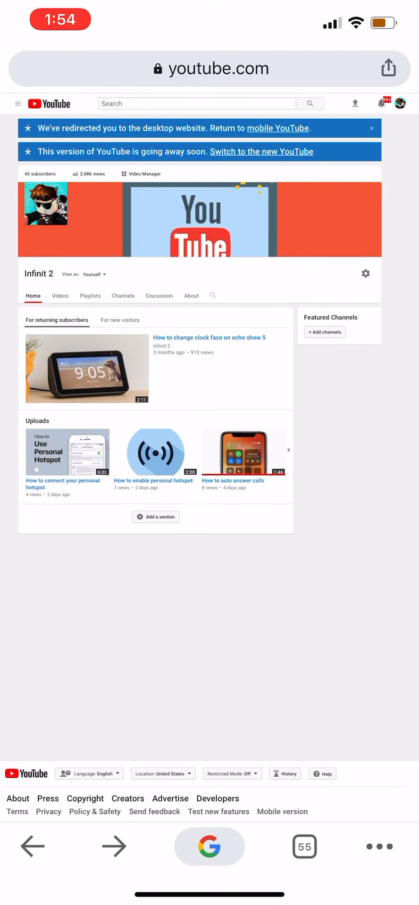
left_click(277, 129)
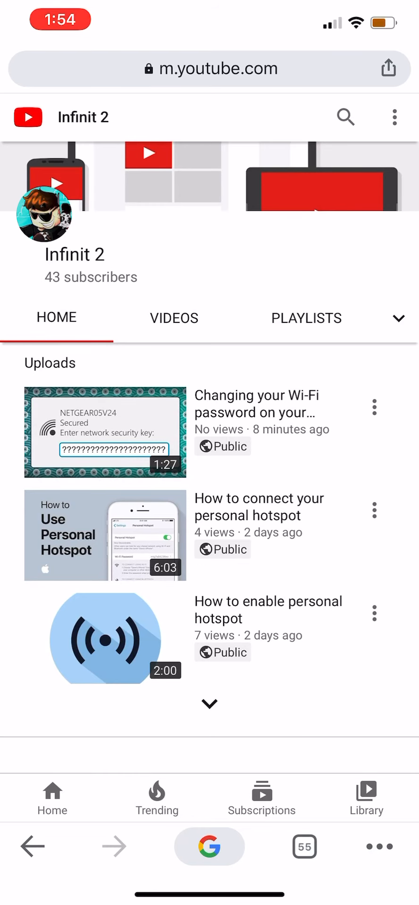
left_click(394, 117)
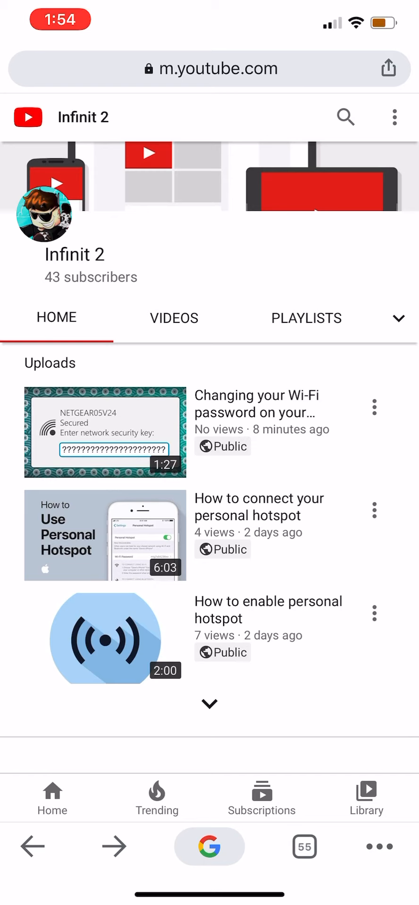
left_click(394, 116)
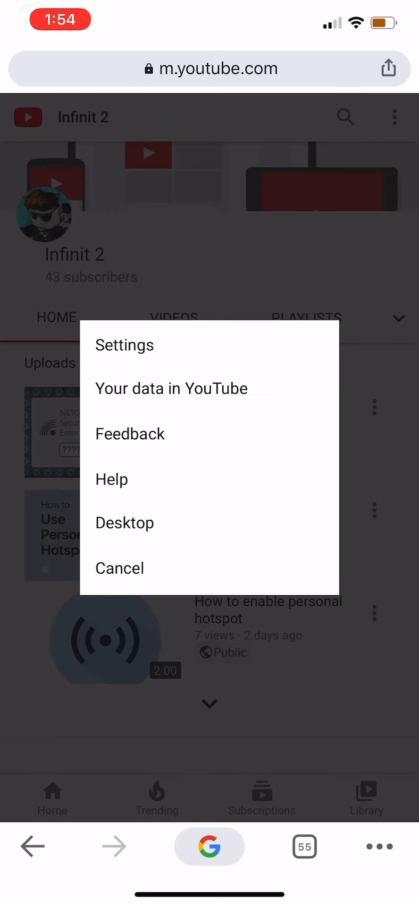
left_click(119, 568)
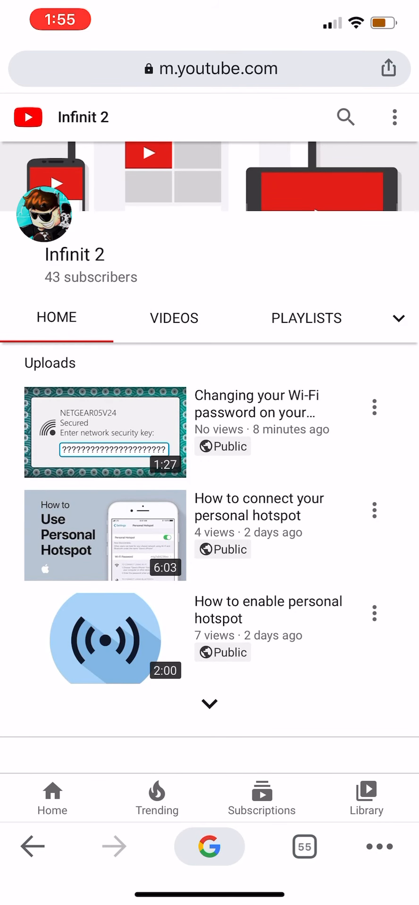
left_click(395, 116)
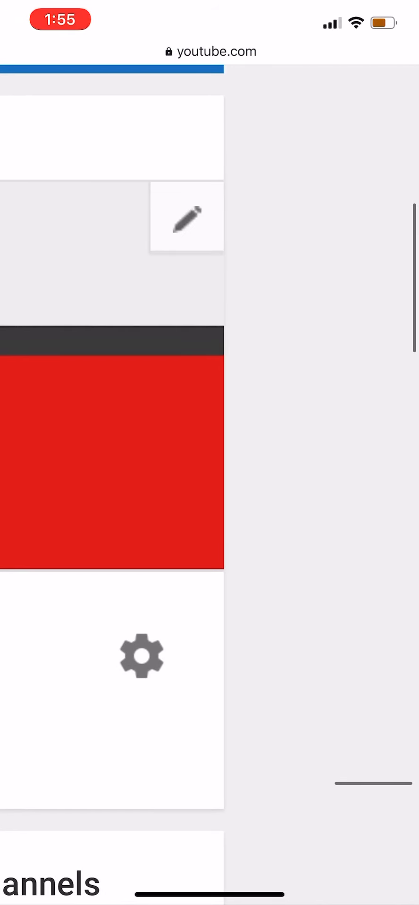
- Choose Edit channel art from the banner pencil, then go to the home screen
left_click(185, 217)
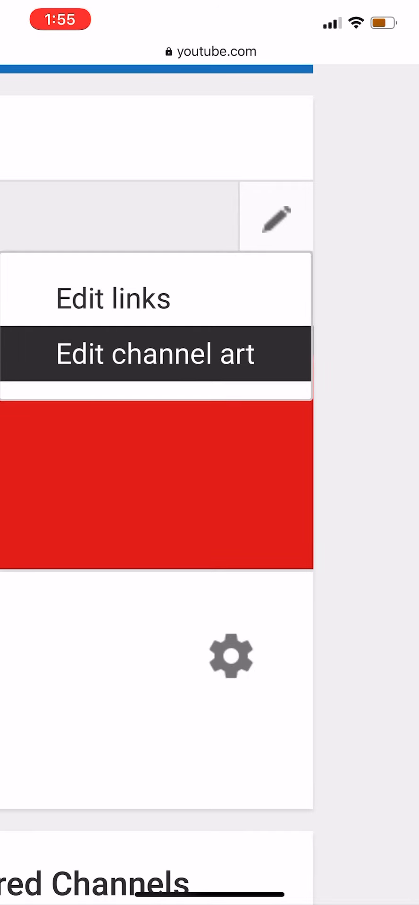
left_click(155, 353)
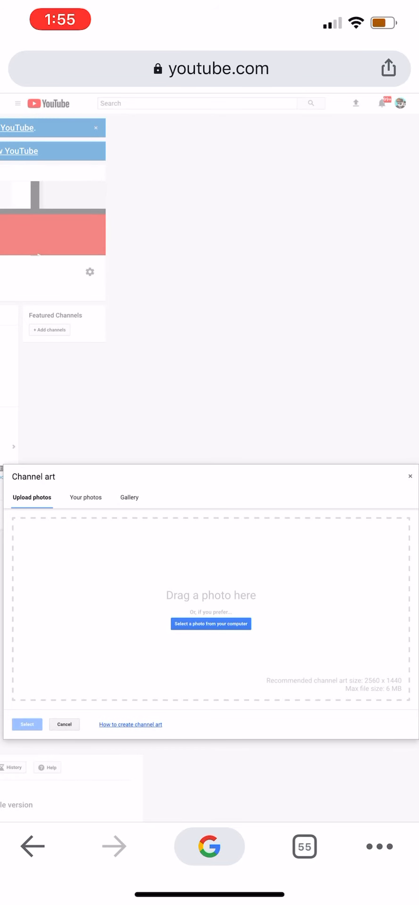
left_click(303, 846)
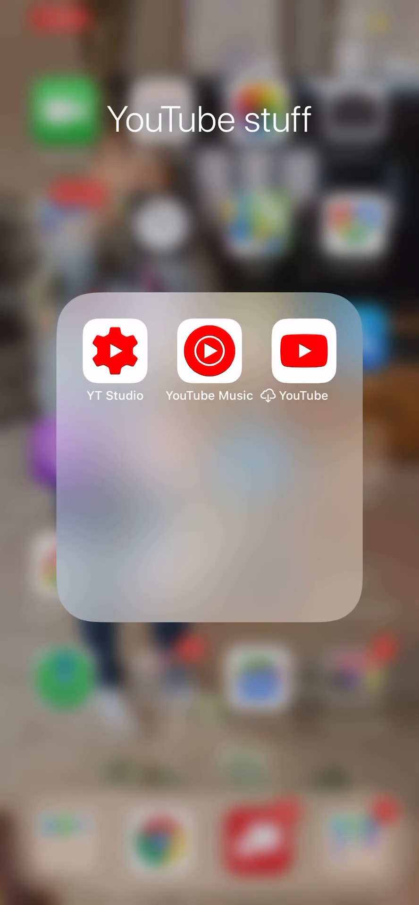
left_click(303, 352)
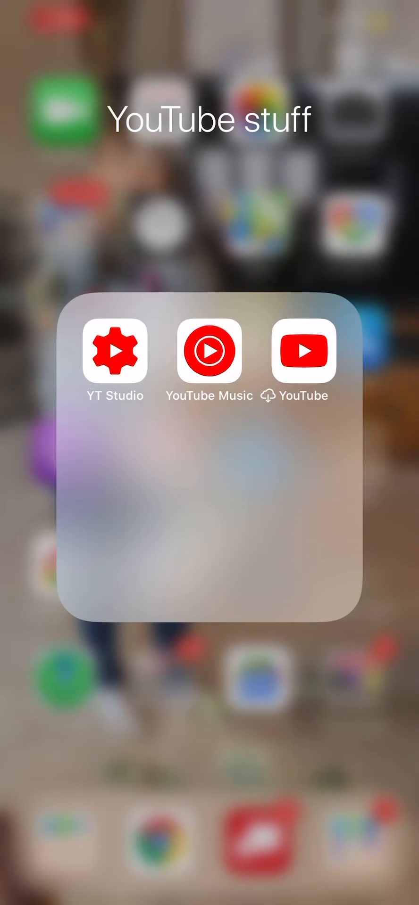
left_click(304, 351)
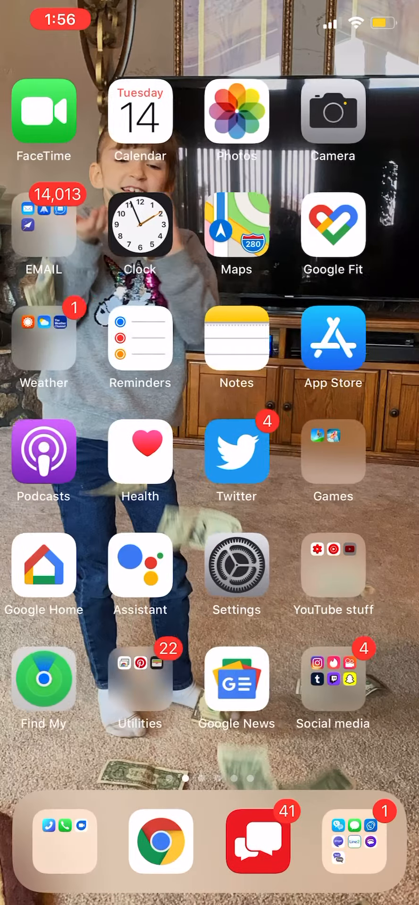
left_click(331, 565)
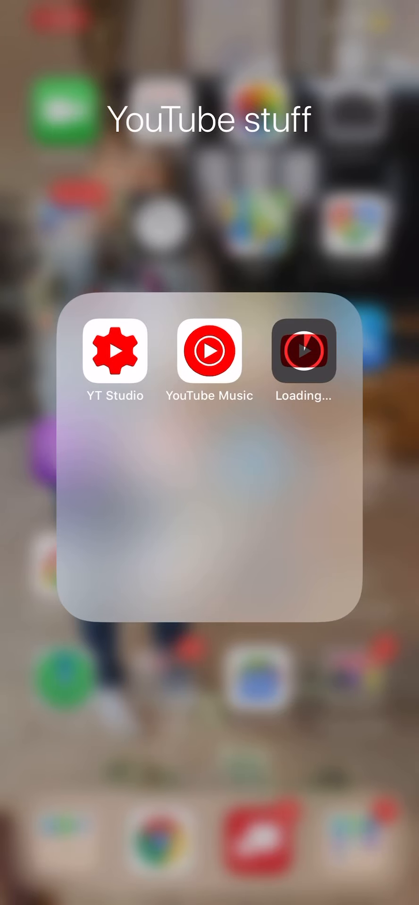
left_click(303, 351)
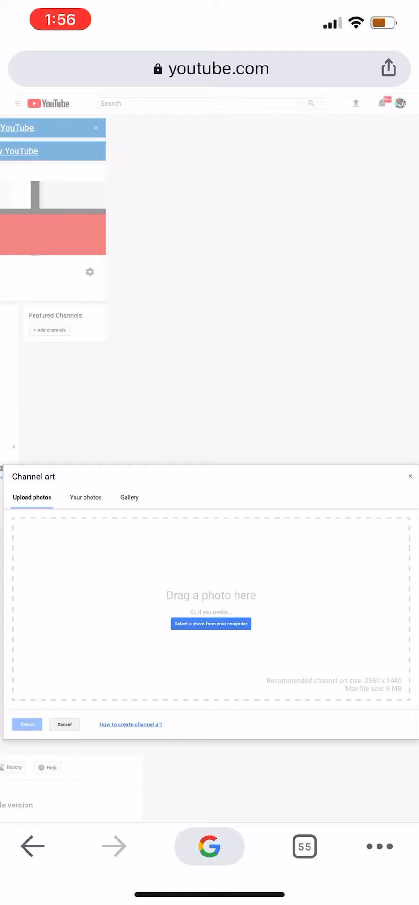
- Browse the Your photos and Gallery tabs, then check YouTube reloading in the folder
left_click(85, 498)
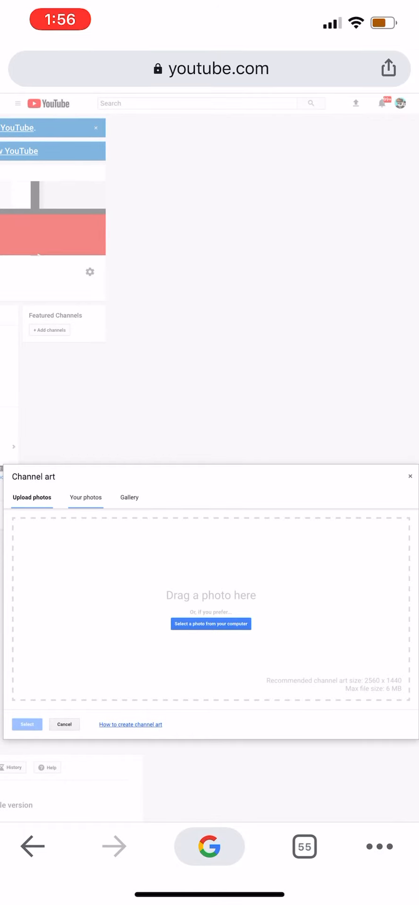
left_click(85, 497)
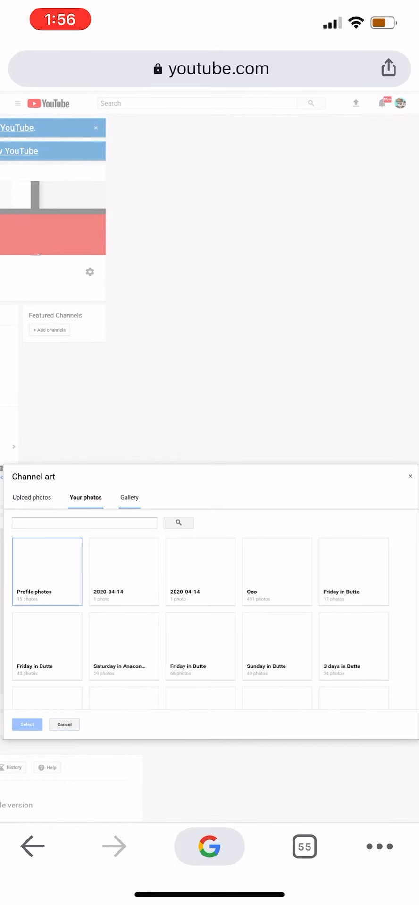
left_click(129, 498)
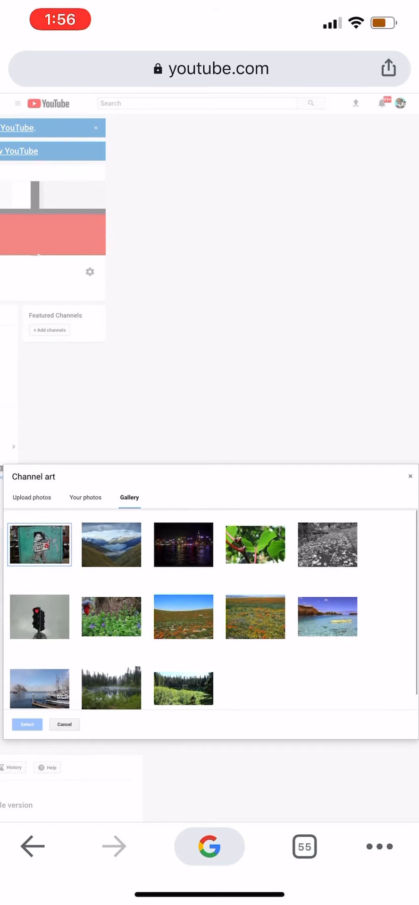
left_click(32, 498)
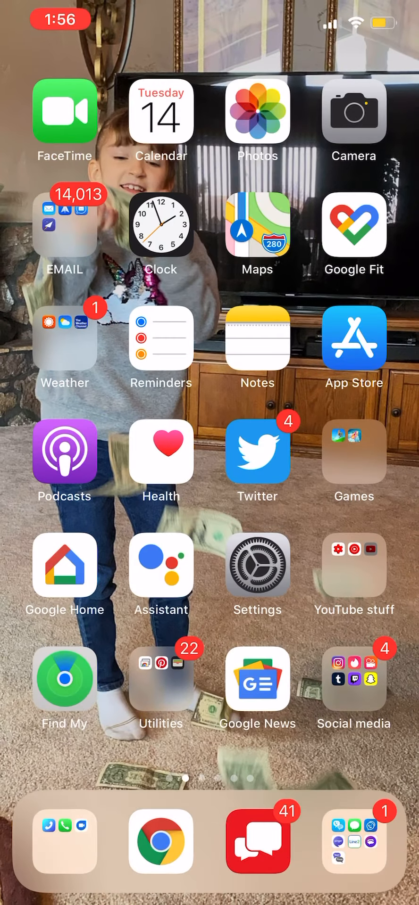
left_click(354, 564)
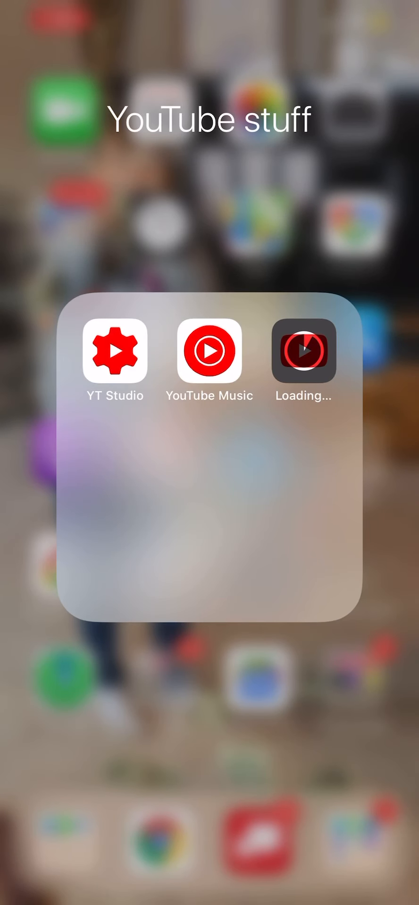